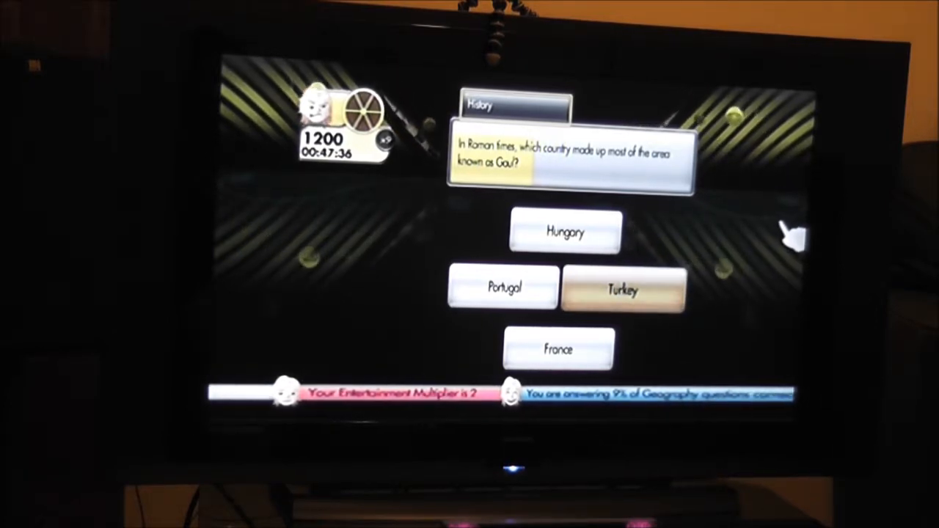
{"action": "mouse_move", "coordinate": [504, 286]}
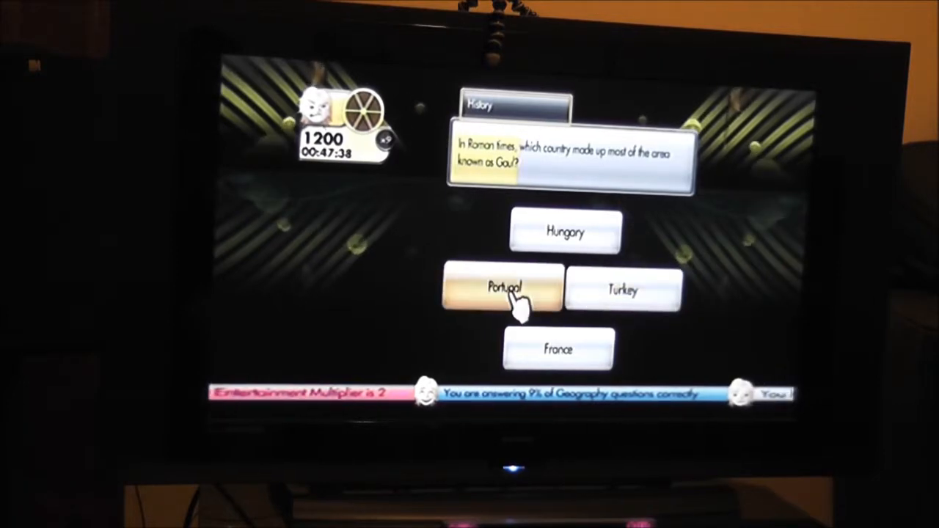
Step: Answer the Roman Gaul History question with Portugal
{"action": "left_click", "coordinate": [505, 286]}
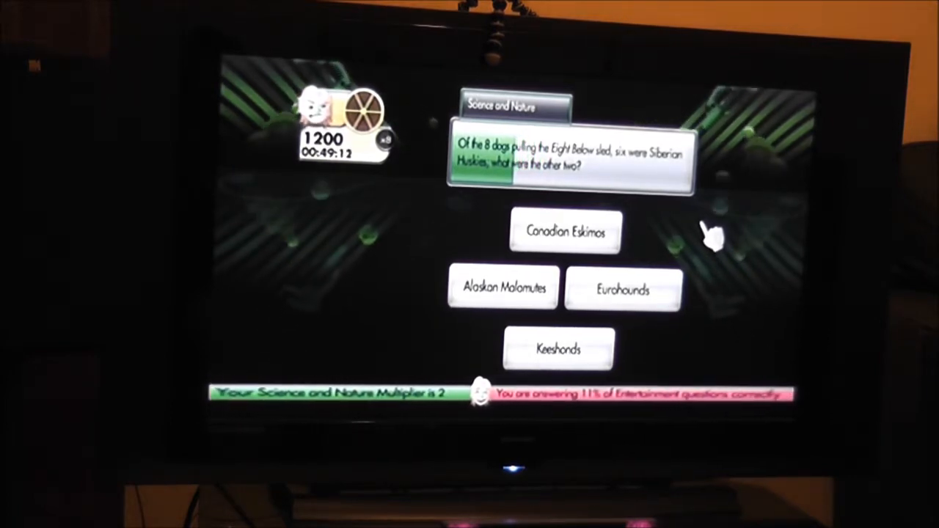
Step: Answer the Eight Below sled-dog question with Eurohounds, which comes up wrong
{"action": "left_click", "coordinate": [564, 232]}
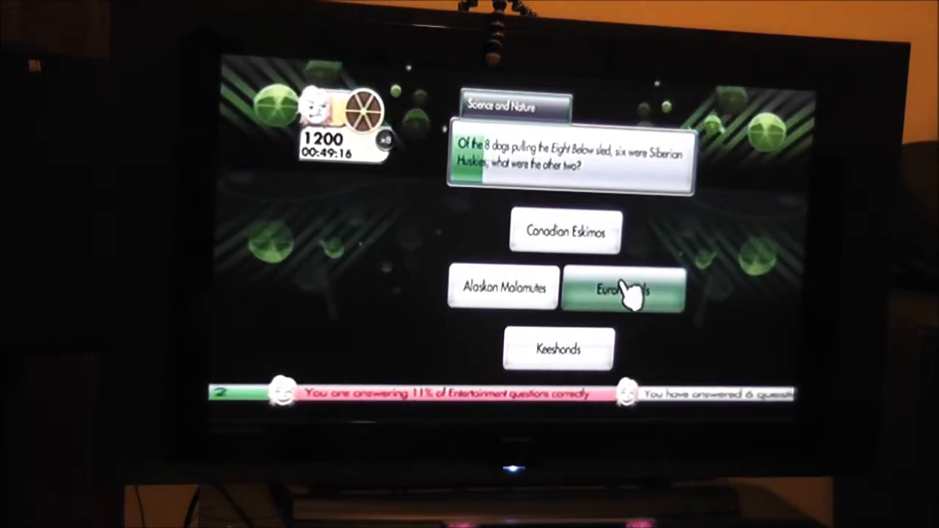
{"action": "left_click", "coordinate": [624, 286]}
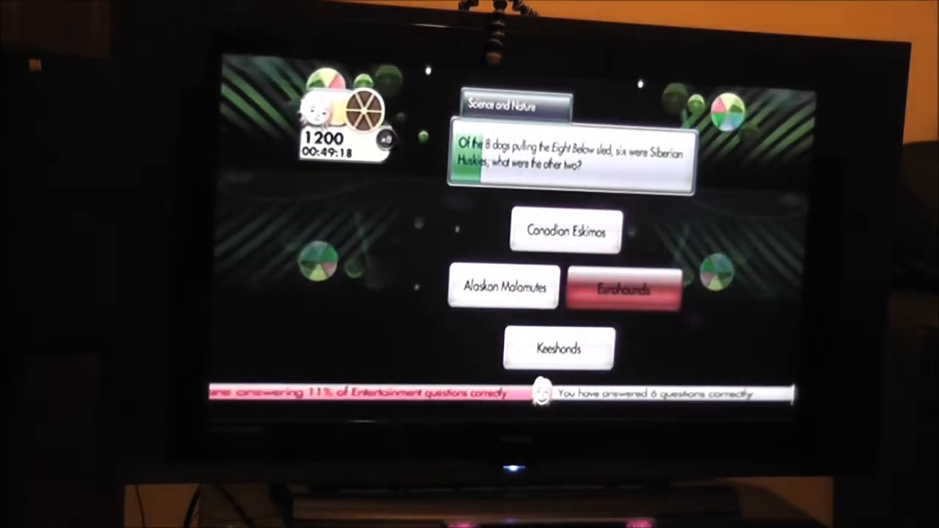